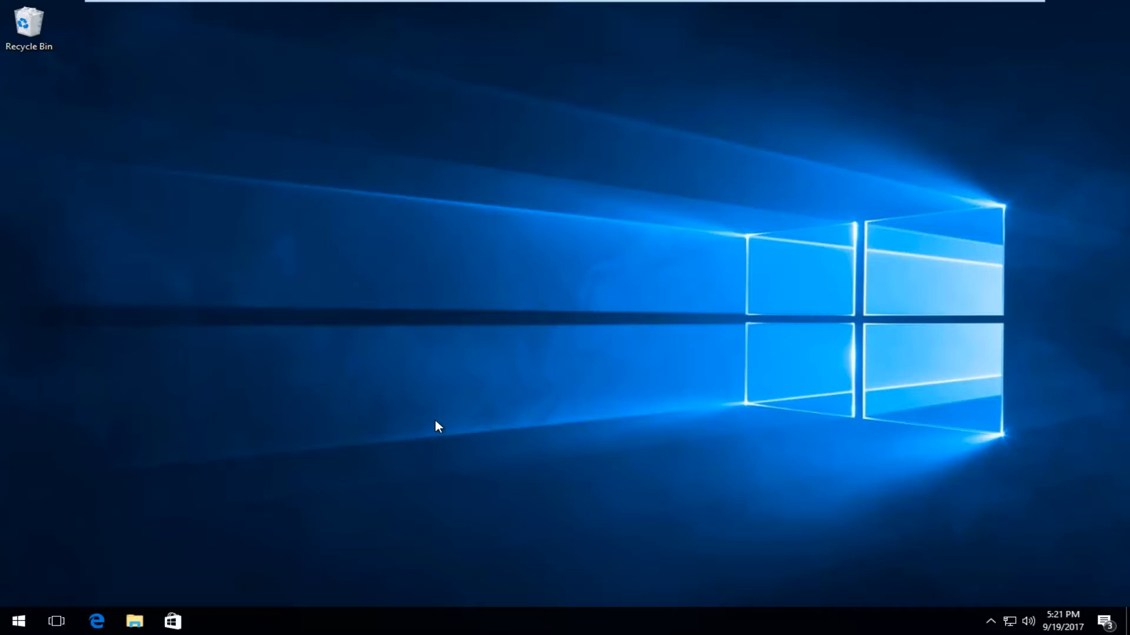
mouse_move(430, 424)
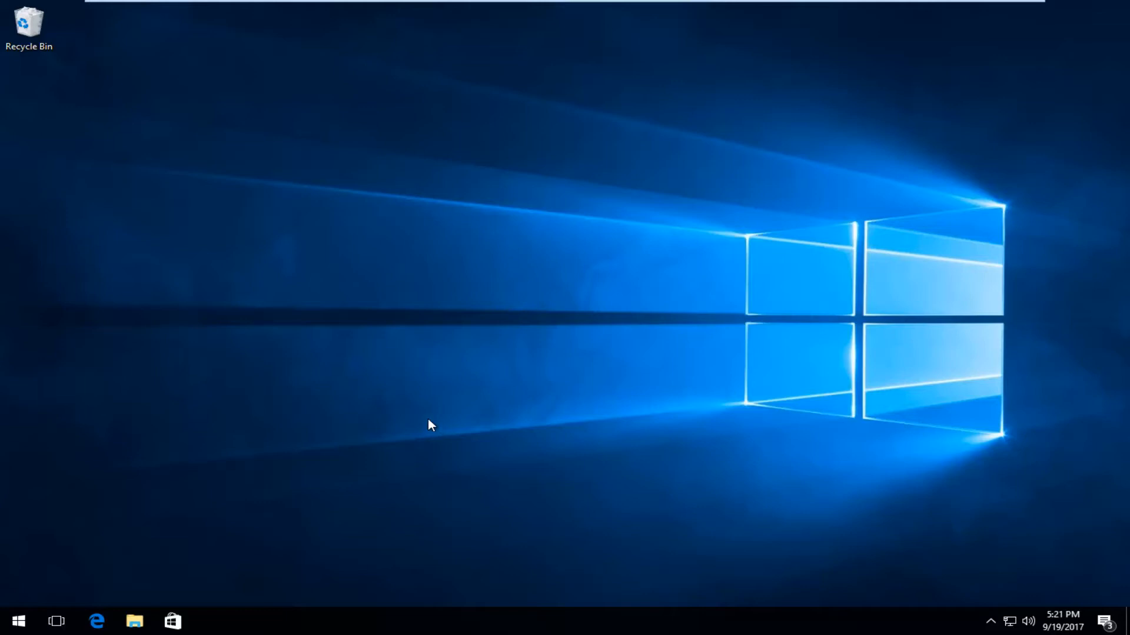
Search the Start menu for "sound" so Sound (Control Panel) appears as the best match.
left_click(18, 621)
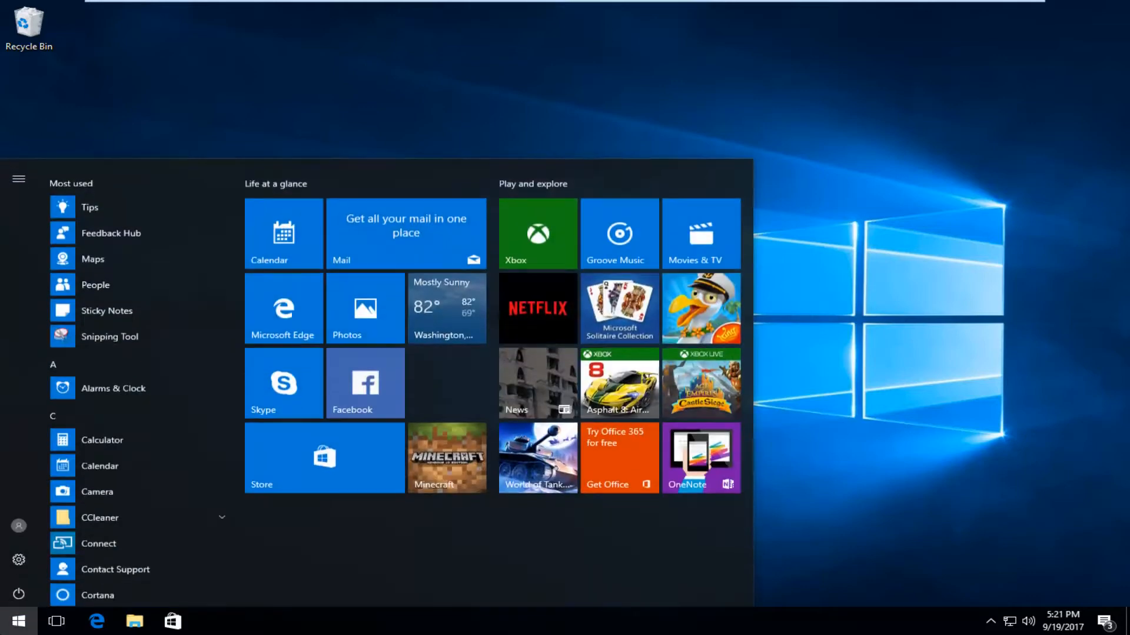
left_click(19, 620)
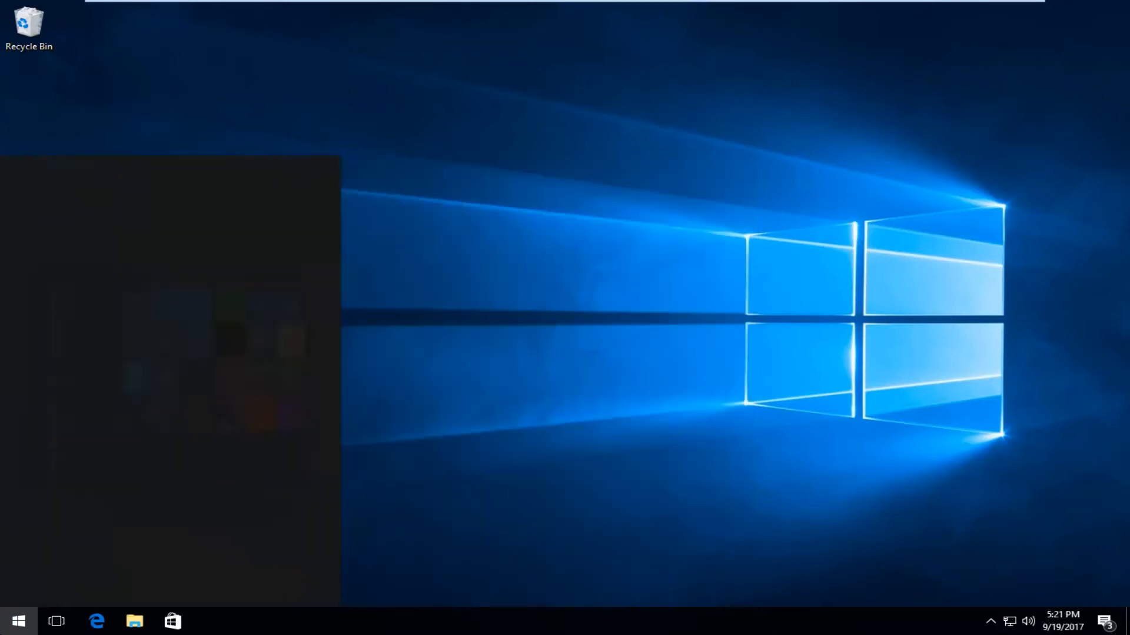
type("sound")
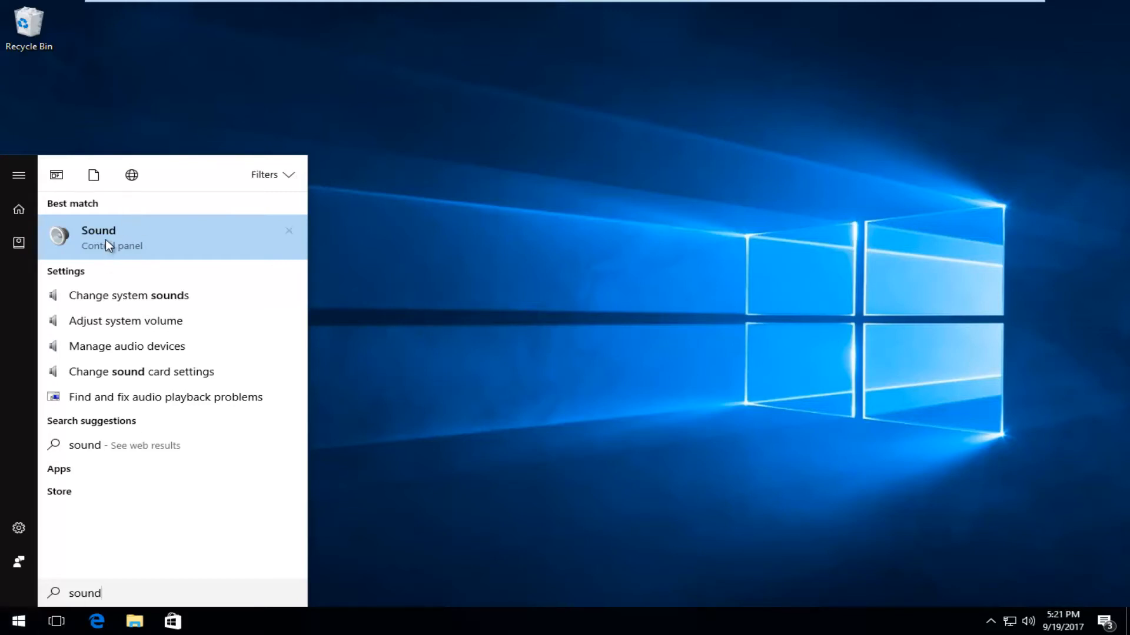
Bring up the Sounds list of program events and scroll down to the Default Beep event.
left_click(99, 236)
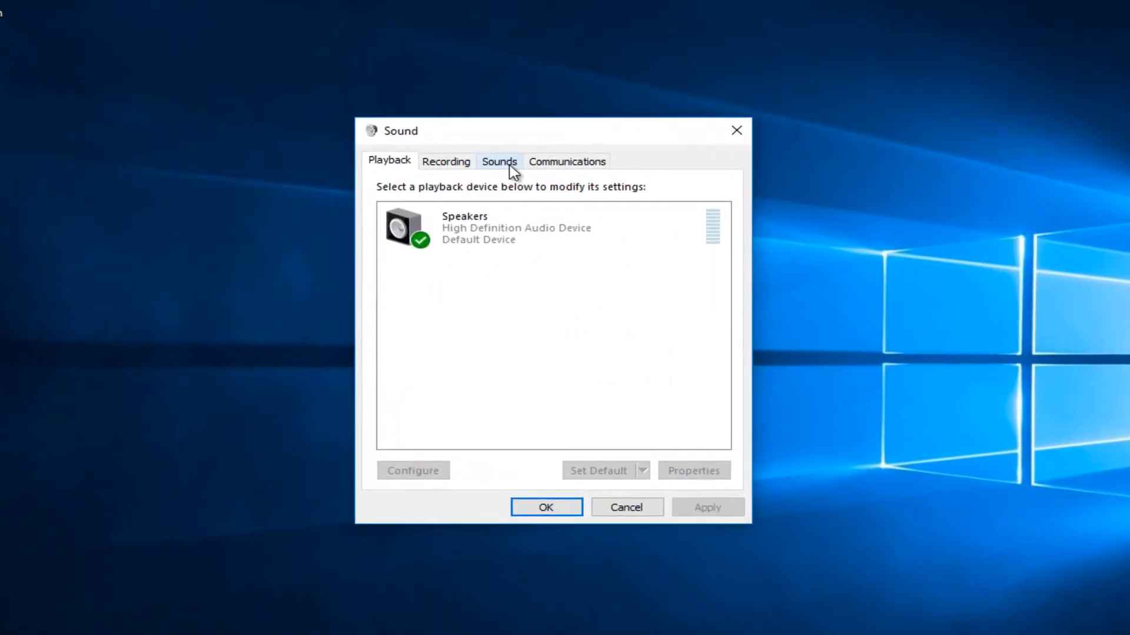
left_click(499, 161)
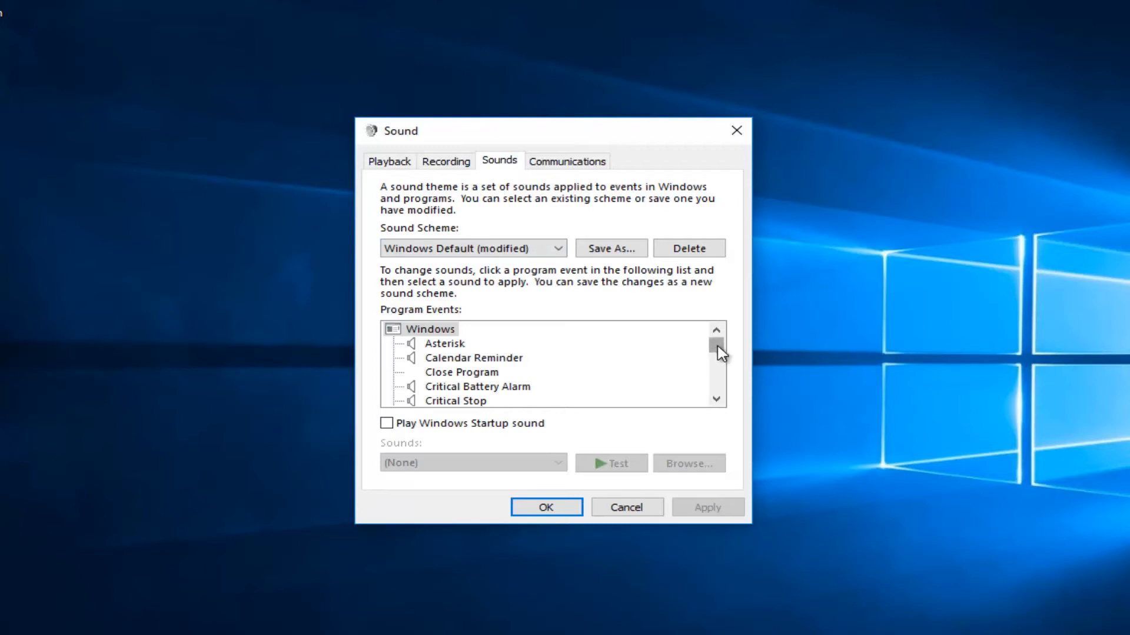
scroll("down", 3)
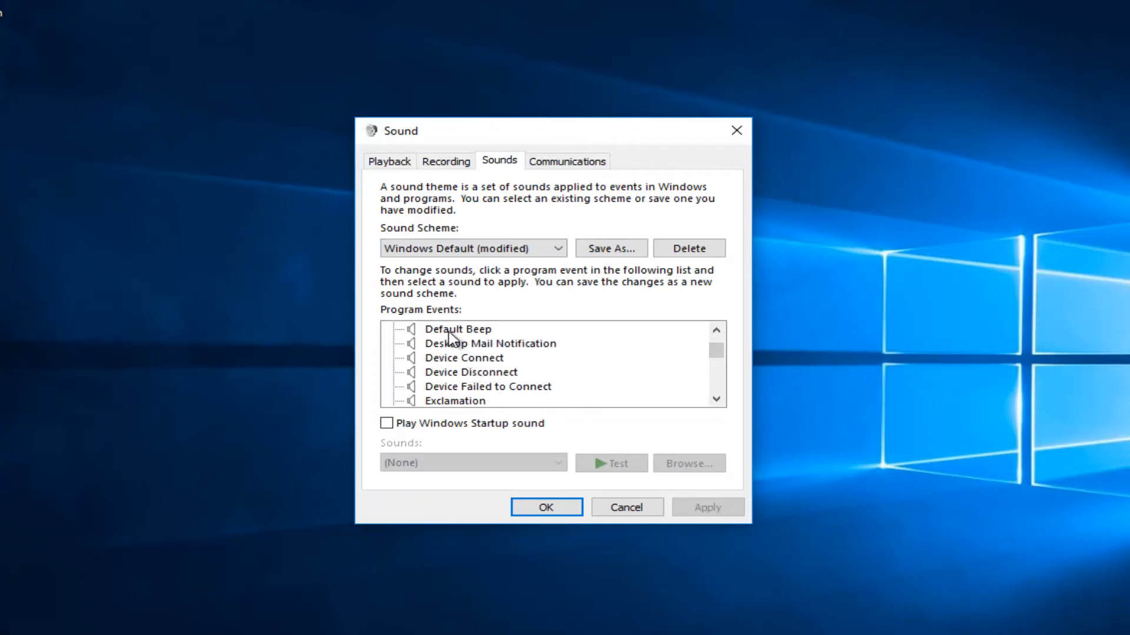
Set the Default Beep event's sound to (None) and confirm with OK.
left_click(457, 330)
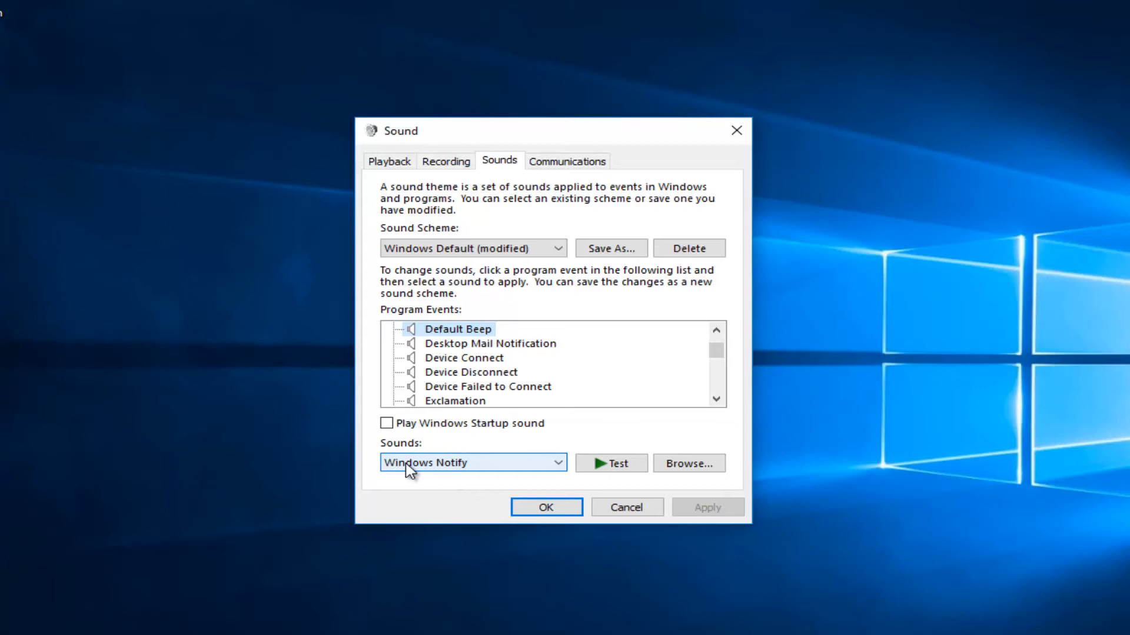
mouse_move(456, 473)
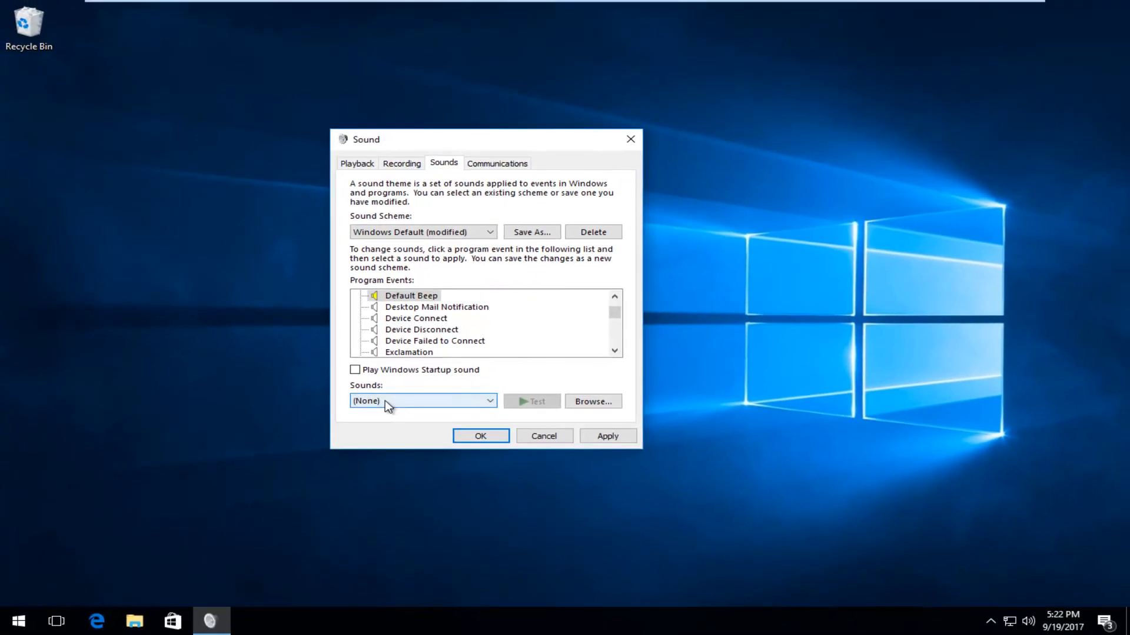
left_click(480, 435)
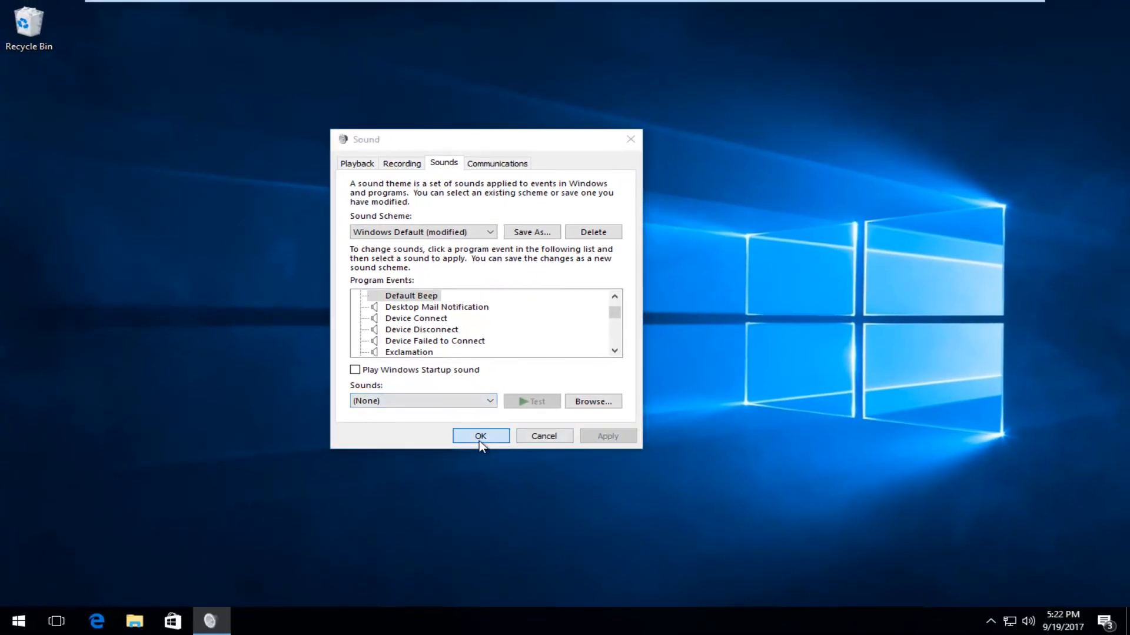
left_click(480, 436)
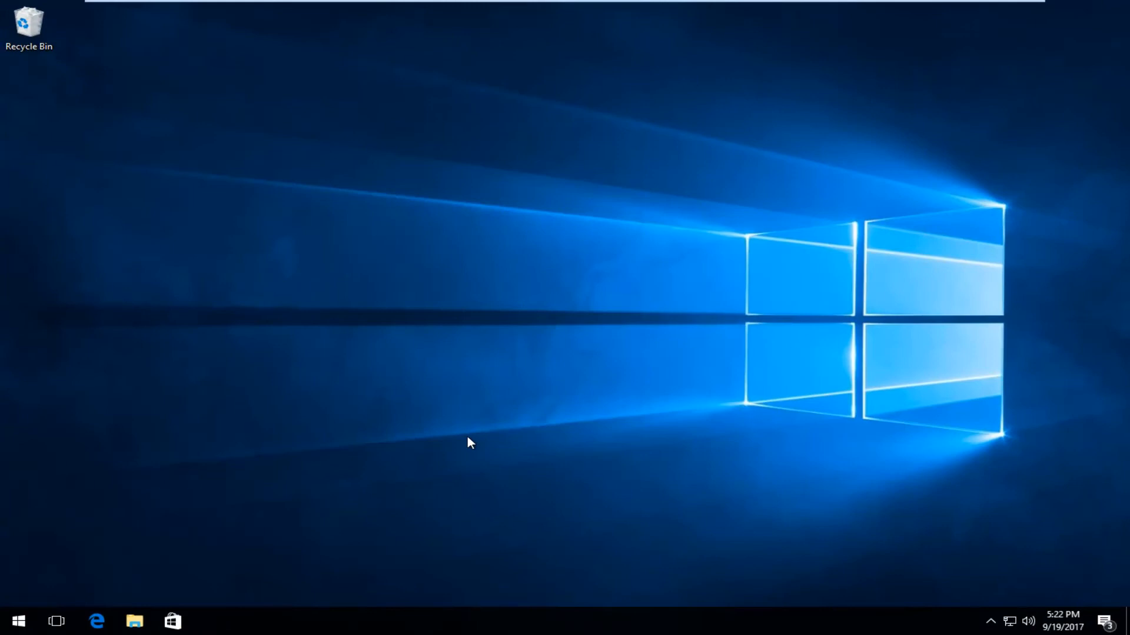